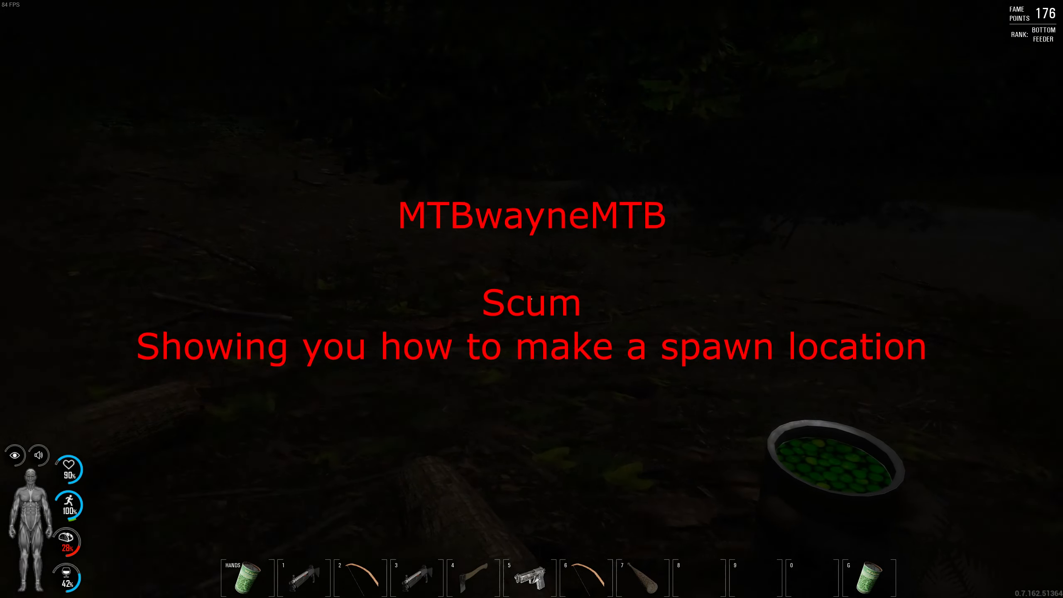
pyautogui.moveTo(532, 299)
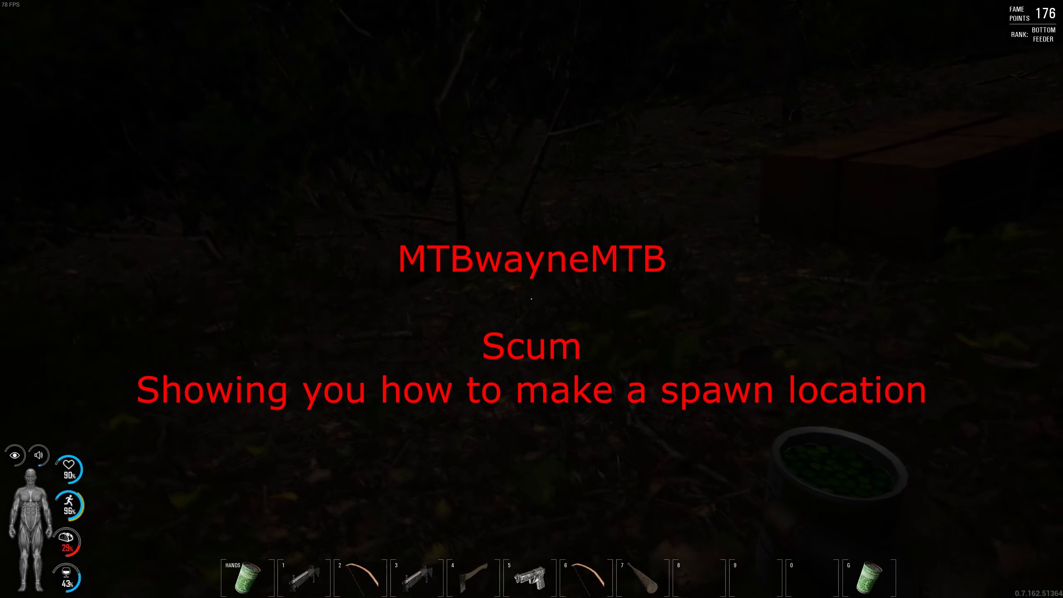
# Place the Improvised Bed blueprint on the ground from the Crafting screen
pyautogui.press('Tab')
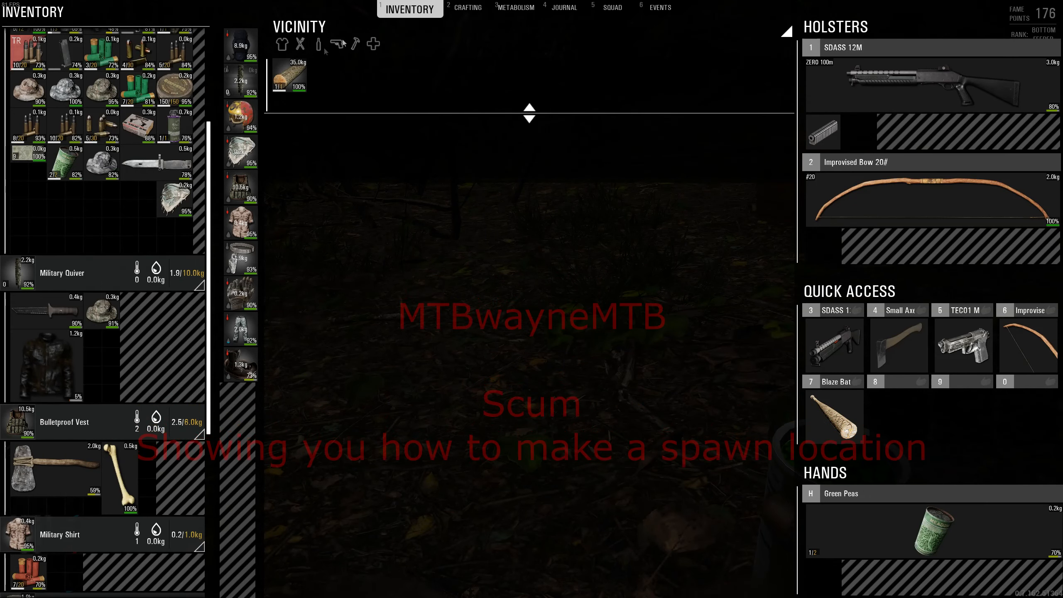
pyautogui.click(458, 8)
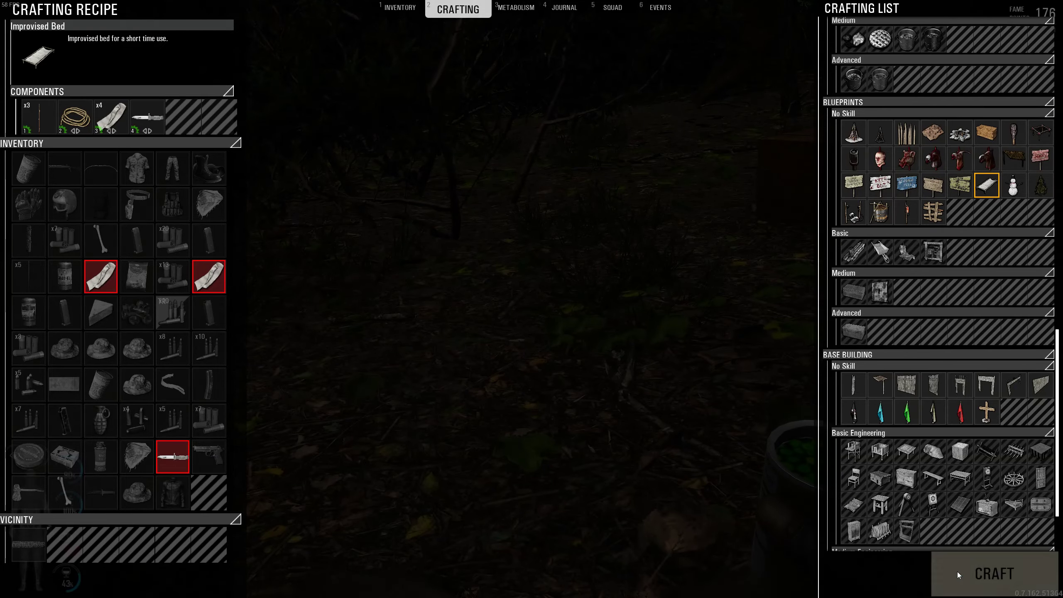
pyautogui.click(992, 574)
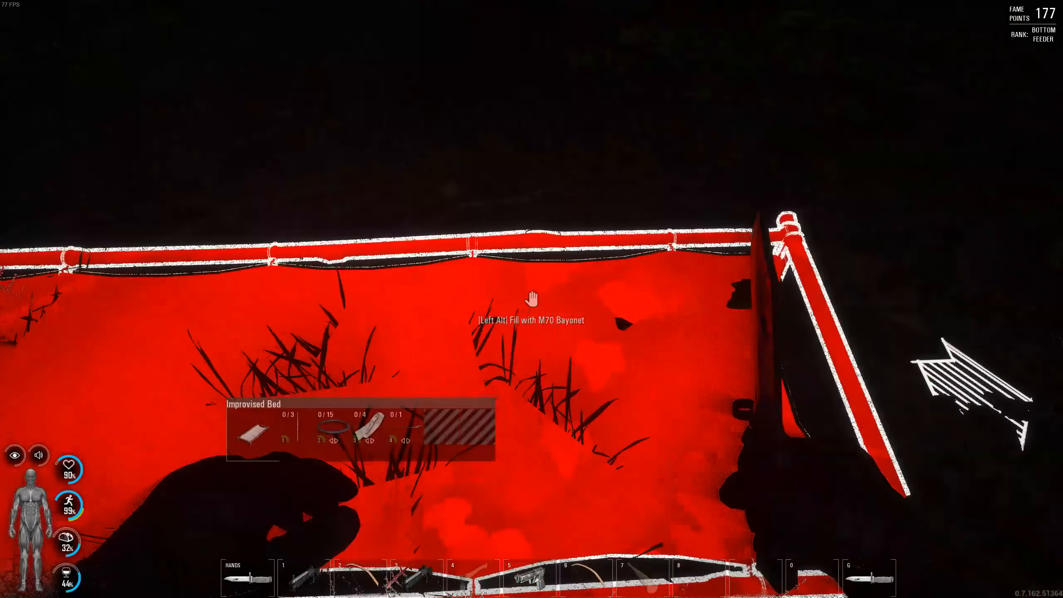
# Revisit the bed recipe in Crafting, then return to the night-time game view
pyautogui.press('tab')
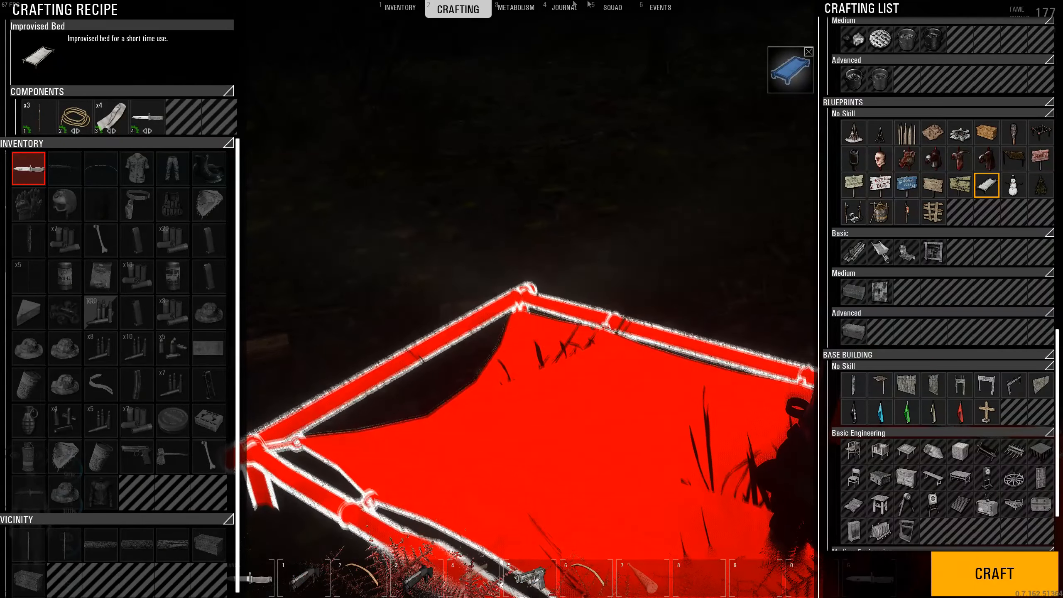
pyautogui.click(399, 8)
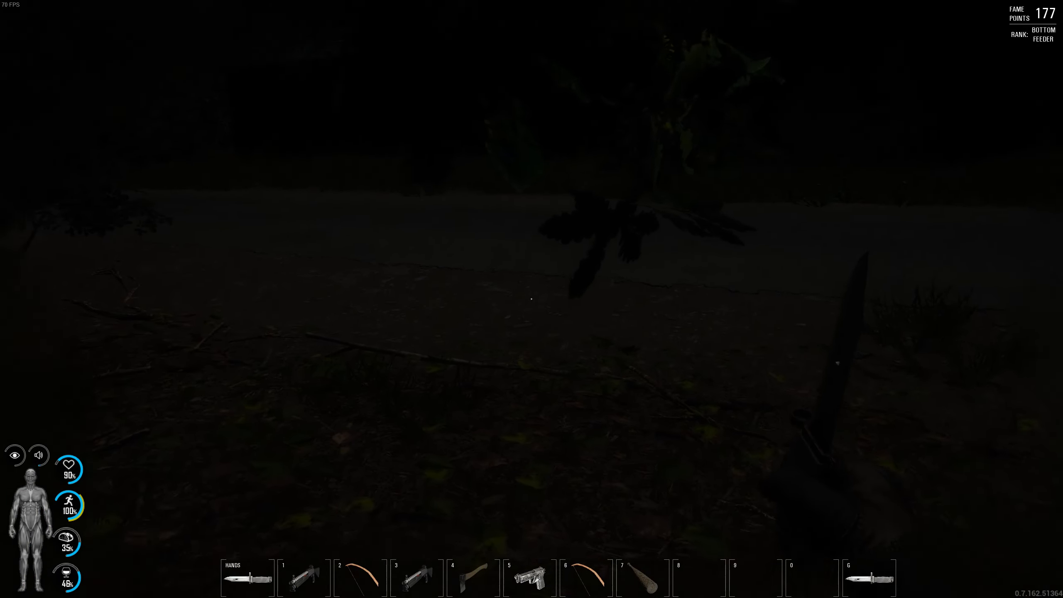
# Bring up the inventory showing the Leather Jacket to cut into rags for the blueprint
pyautogui.press('tab')
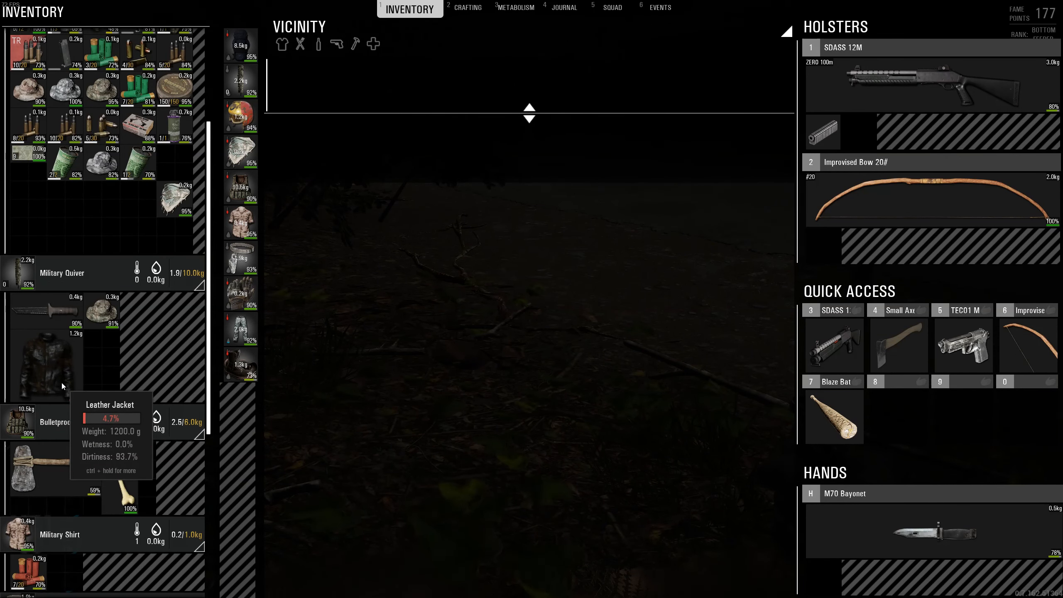
pyautogui.moveTo(109, 333)
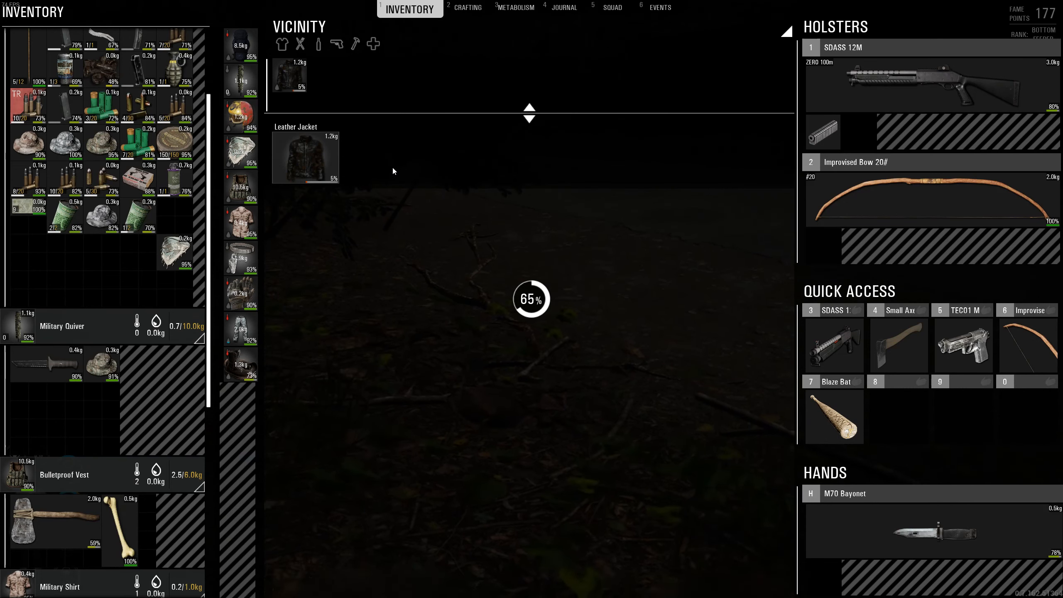
pyautogui.moveTo(305, 157)
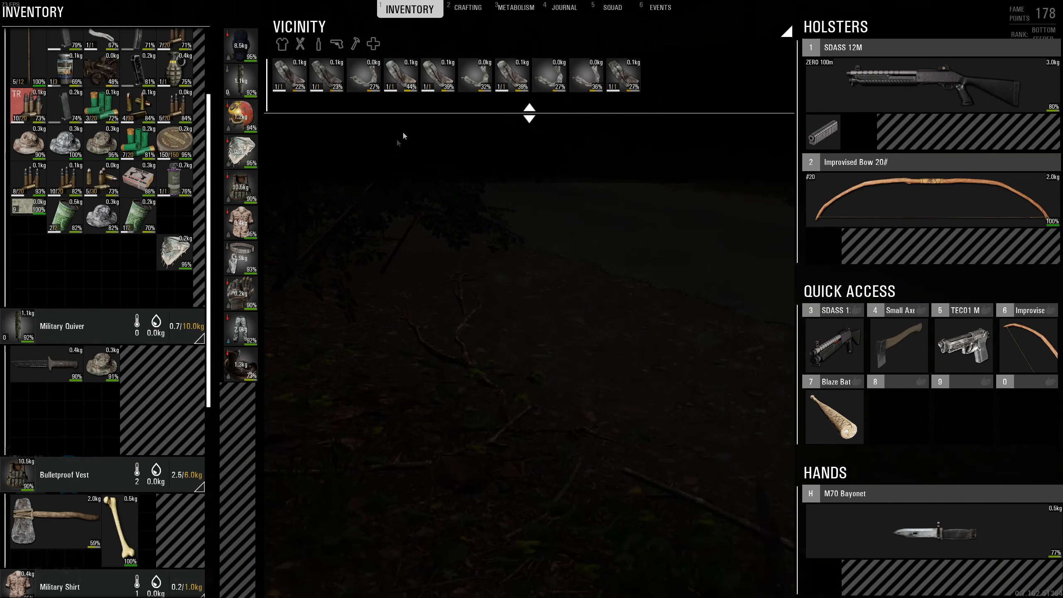
pyautogui.moveTo(288, 75)
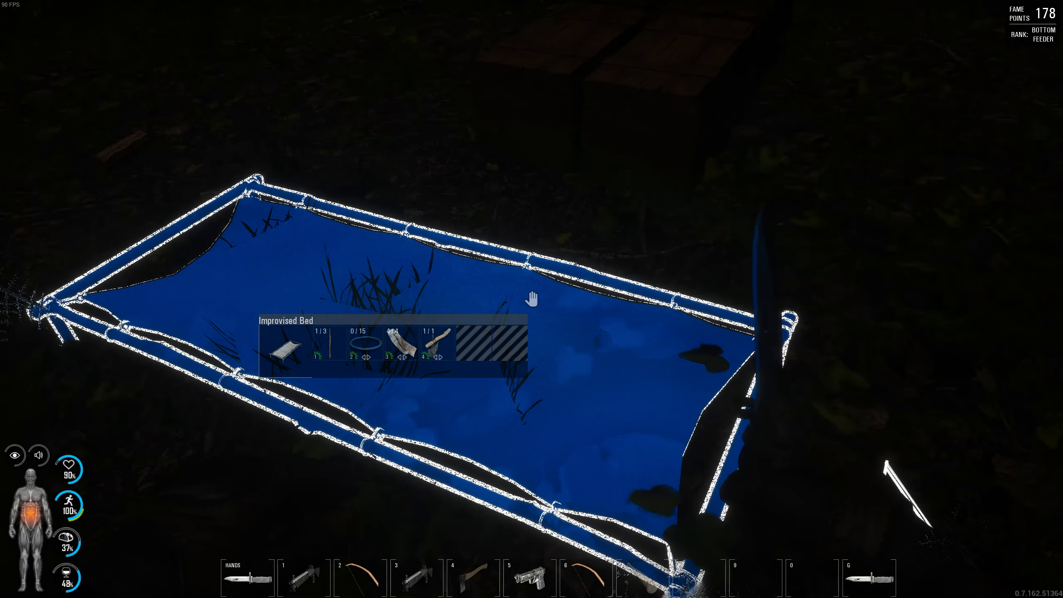
# Fill the bed blueprint with rags and check the leftover rags in Vicinity
pyautogui.press('tab')
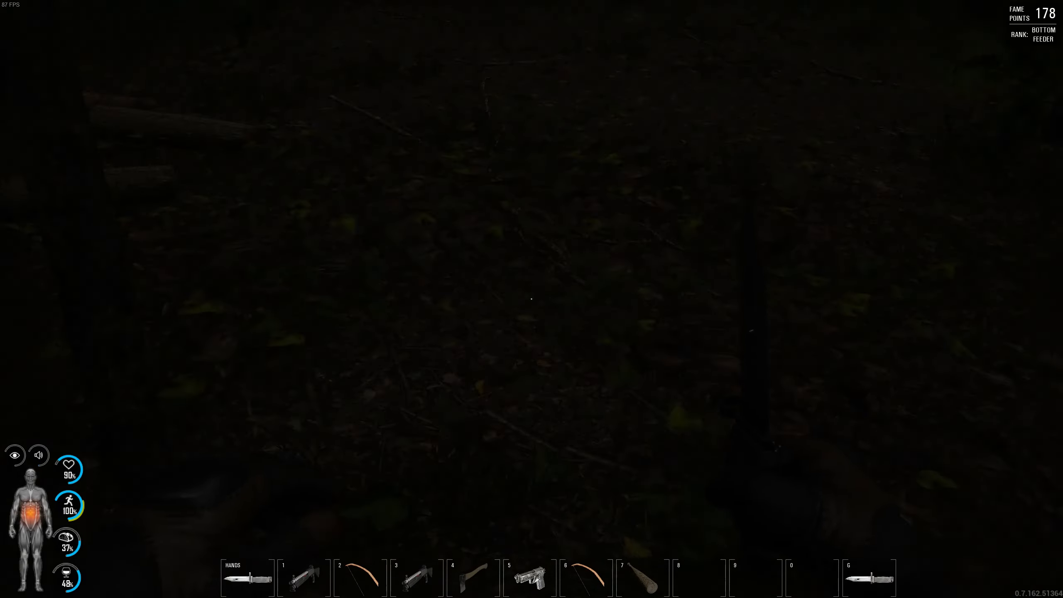
pyautogui.press('Tab')
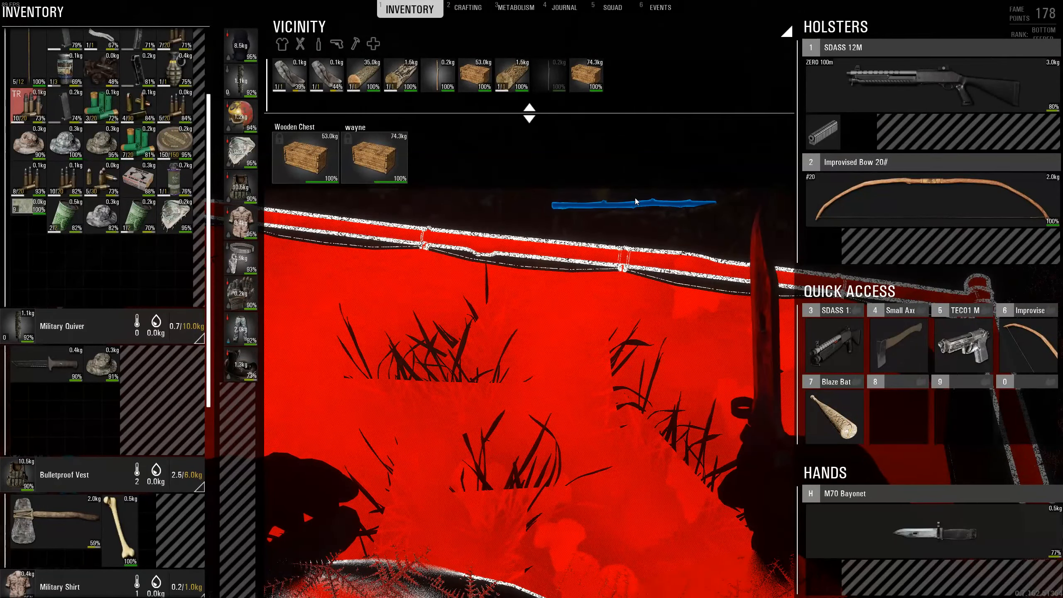
pyautogui.moveTo(290, 74)
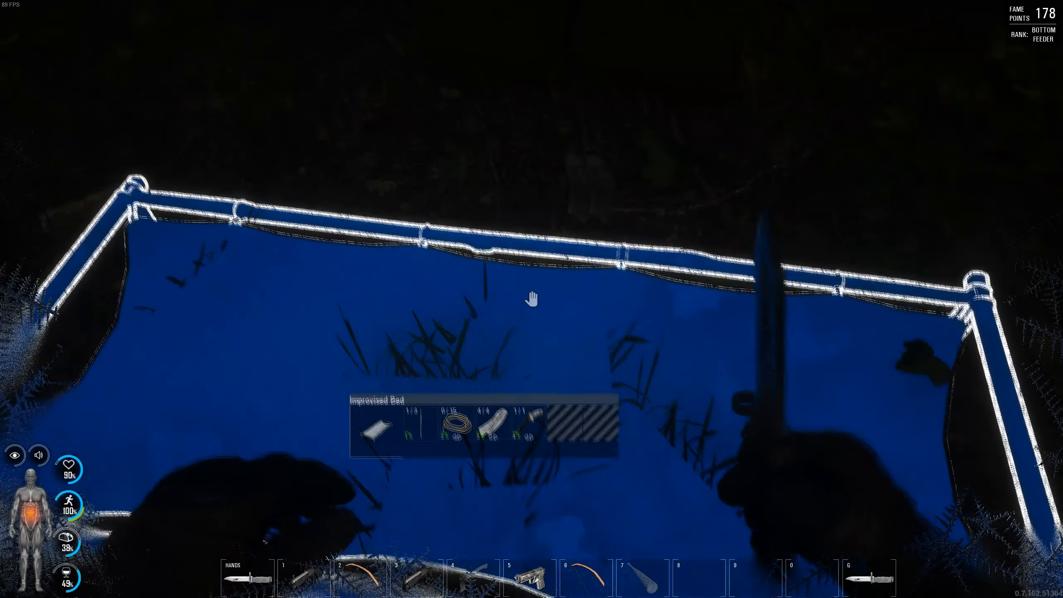
pyautogui.press('tab')
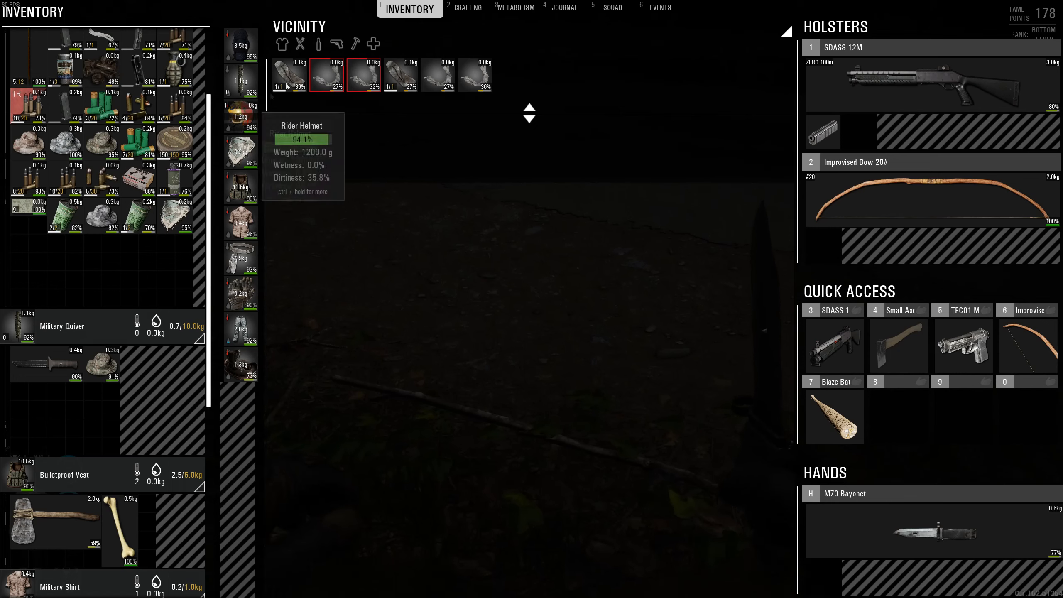
# Craft an Improvised Rope from the rags and return to the inventory view
pyautogui.click(466, 8)
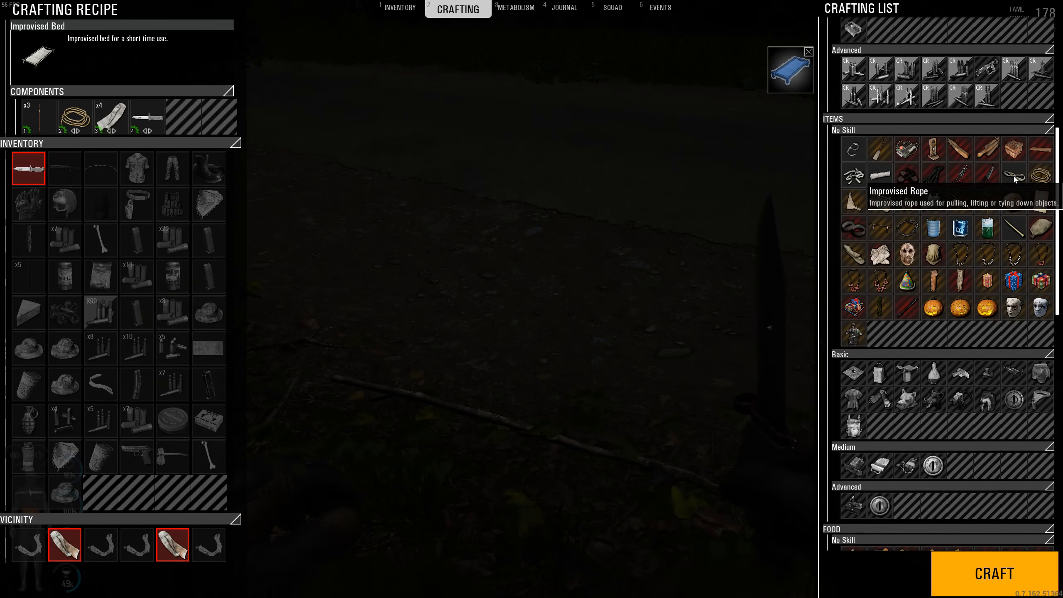
pyautogui.click(1015, 176)
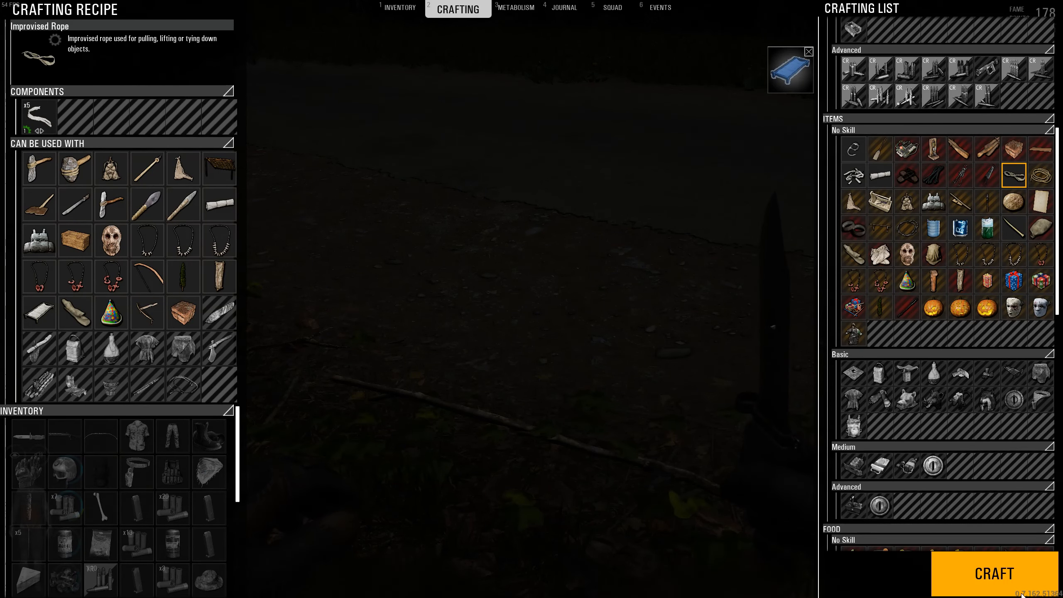
pyautogui.click(994, 573)
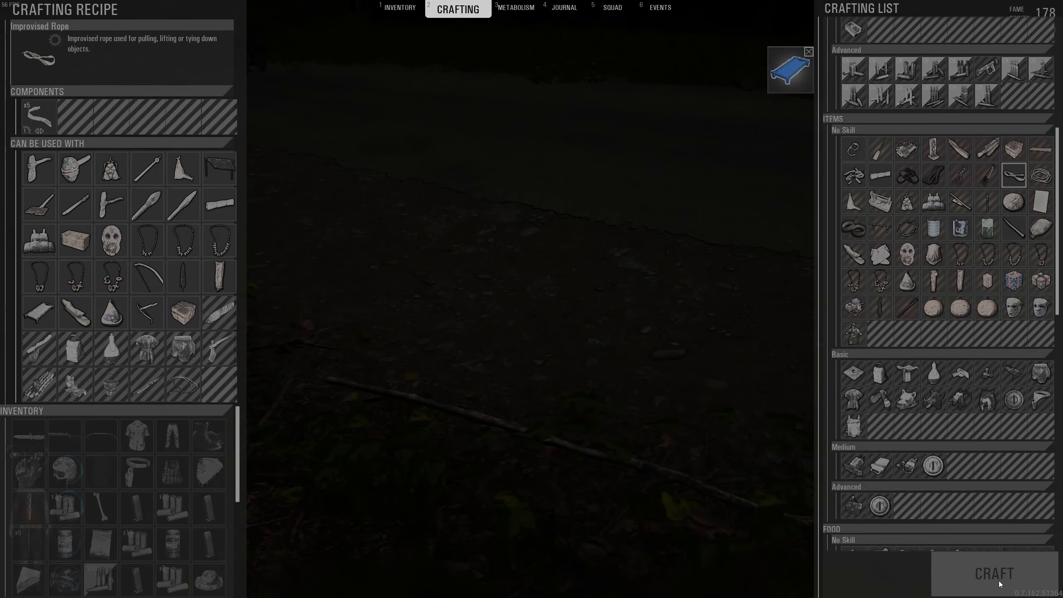
pyautogui.click(400, 8)
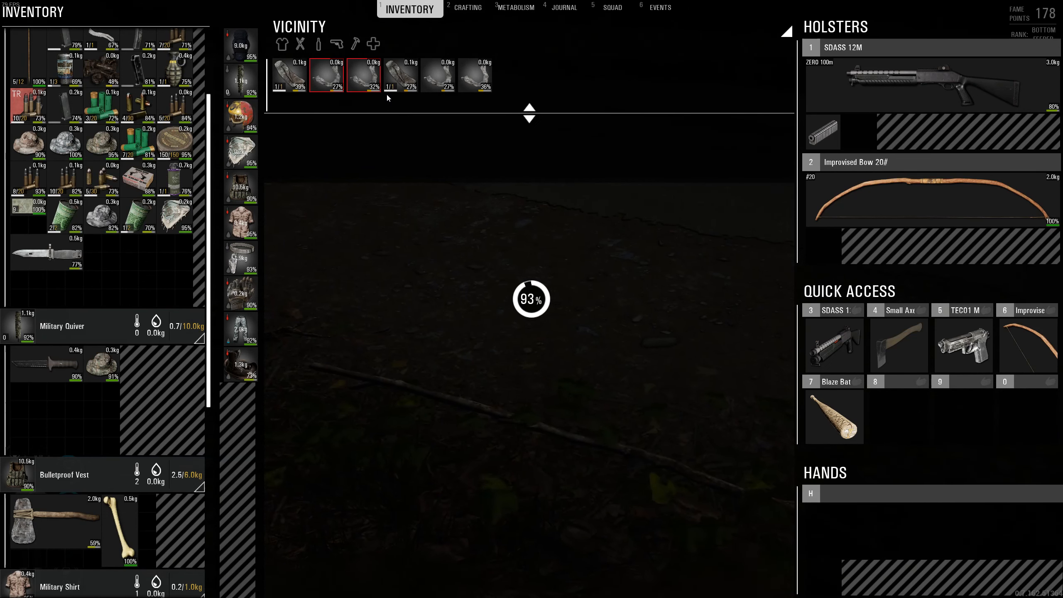
pyautogui.moveTo(364, 75)
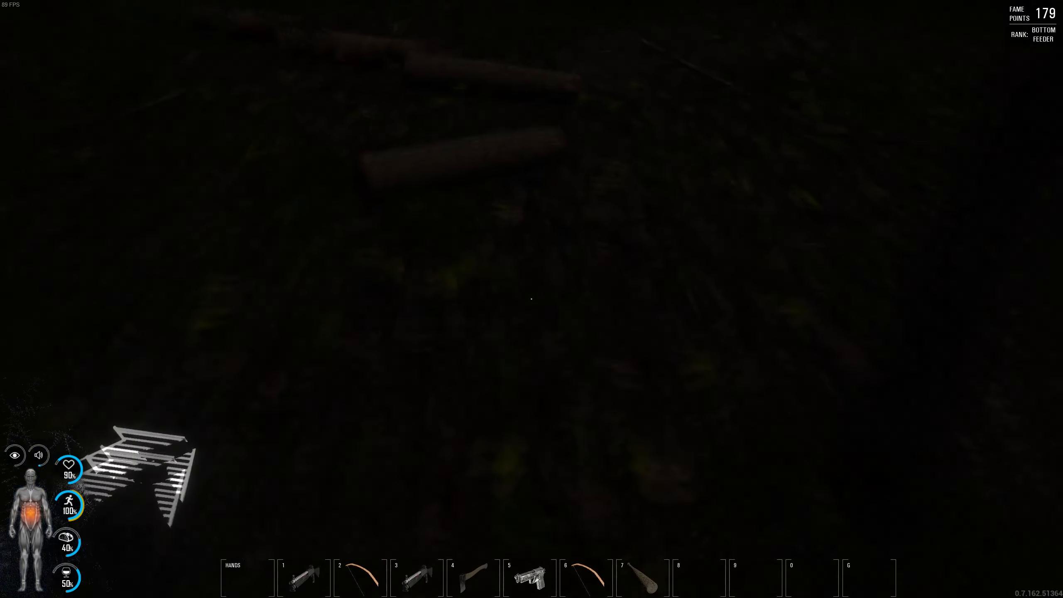
# Chop a nearby tree branch and take the Stone Axe into hands via Crafting
pyautogui.press('Tab')
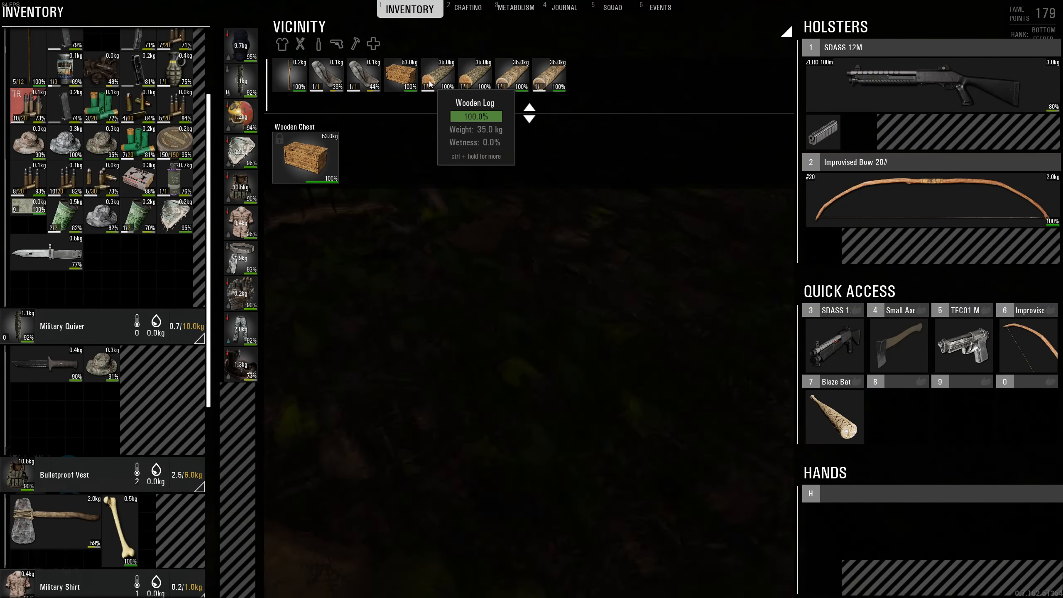
pyautogui.rightClick(624, 75)
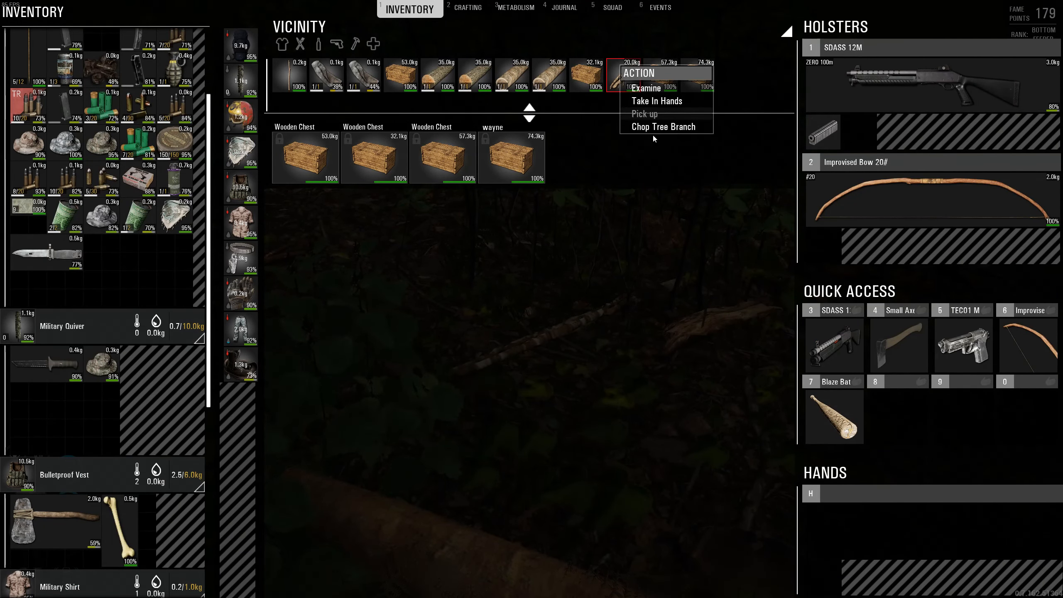
pyautogui.click(665, 127)
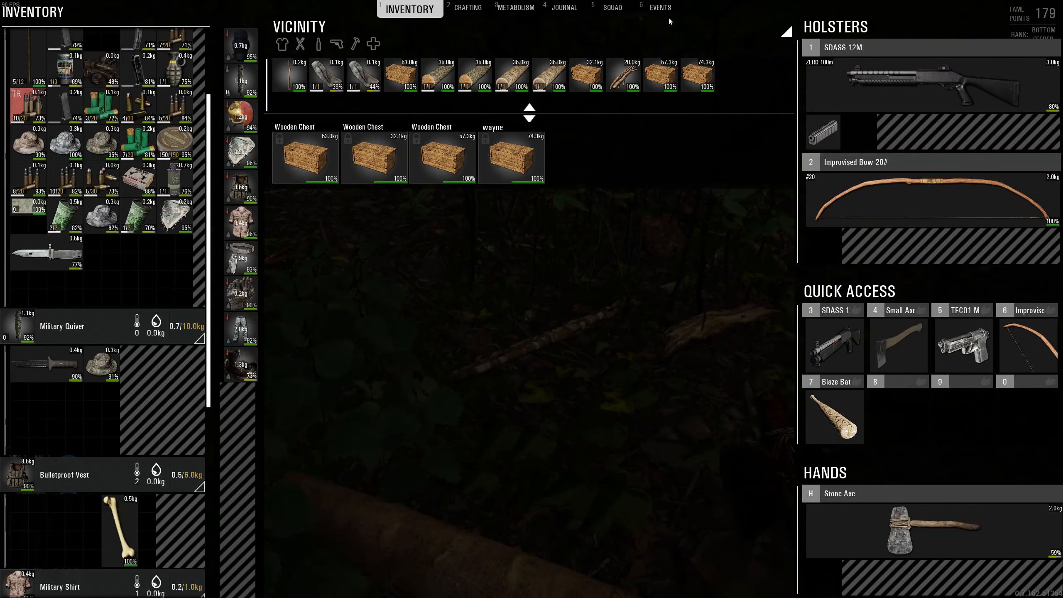
pyautogui.click(458, 7)
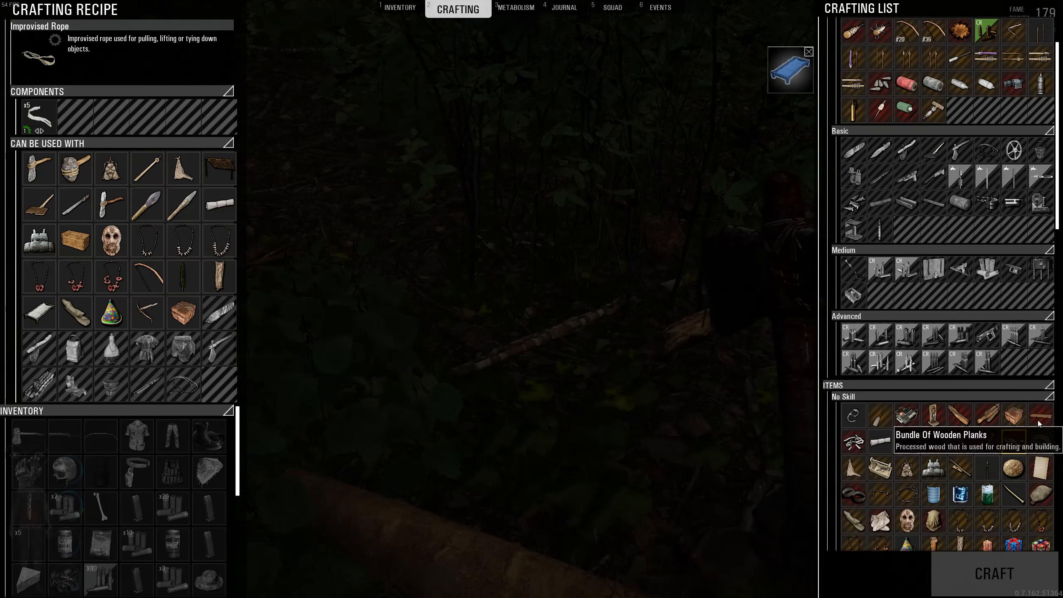
pyautogui.click(1039, 443)
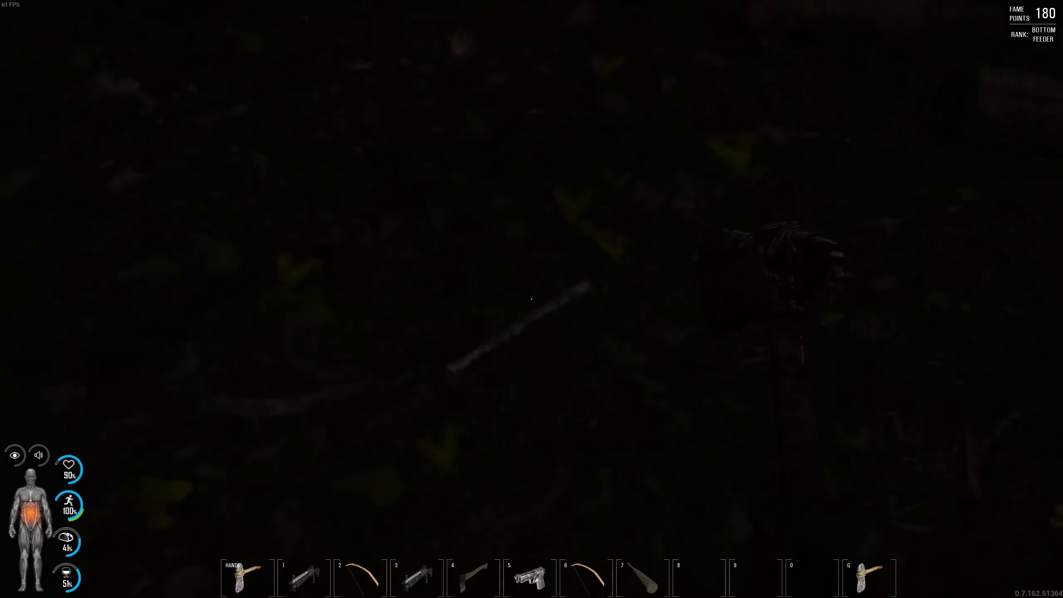
# Set the bed blueprint down and gather a tree branch to fill its components
pyautogui.press('Tab')
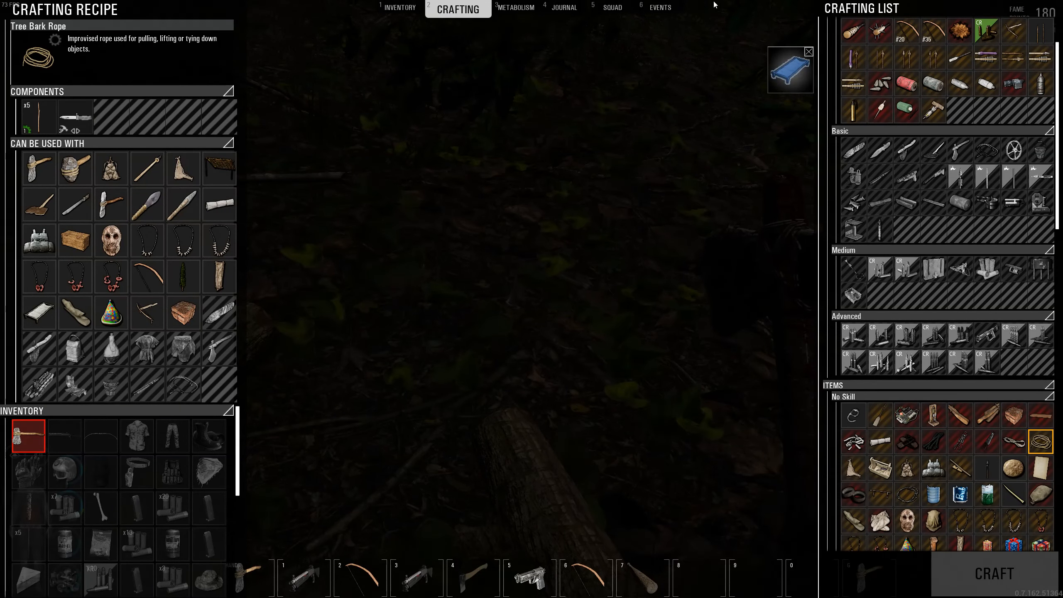
pyautogui.click(399, 8)
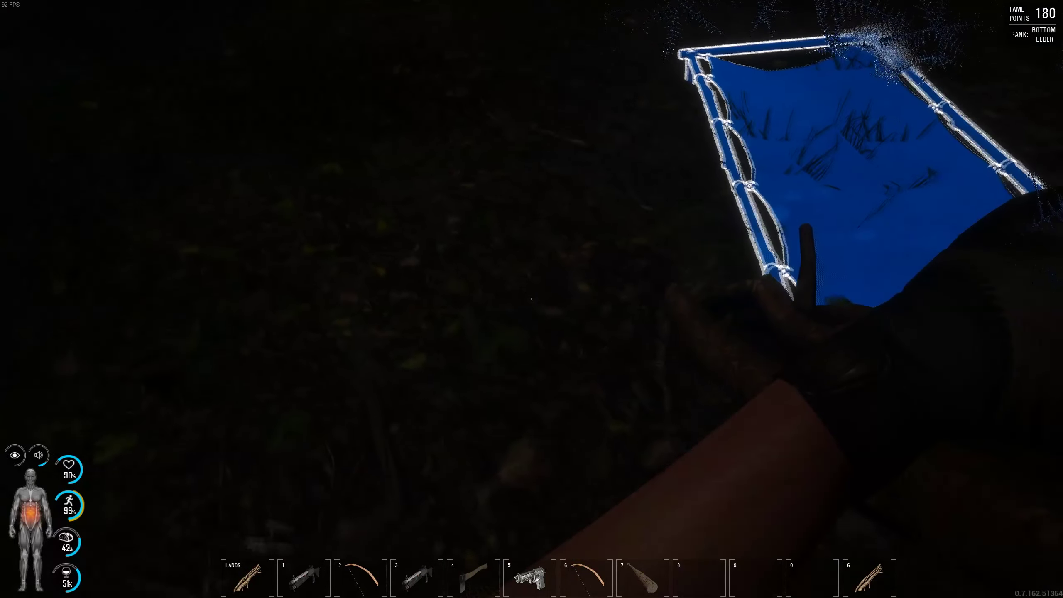
pyautogui.press('Tab')
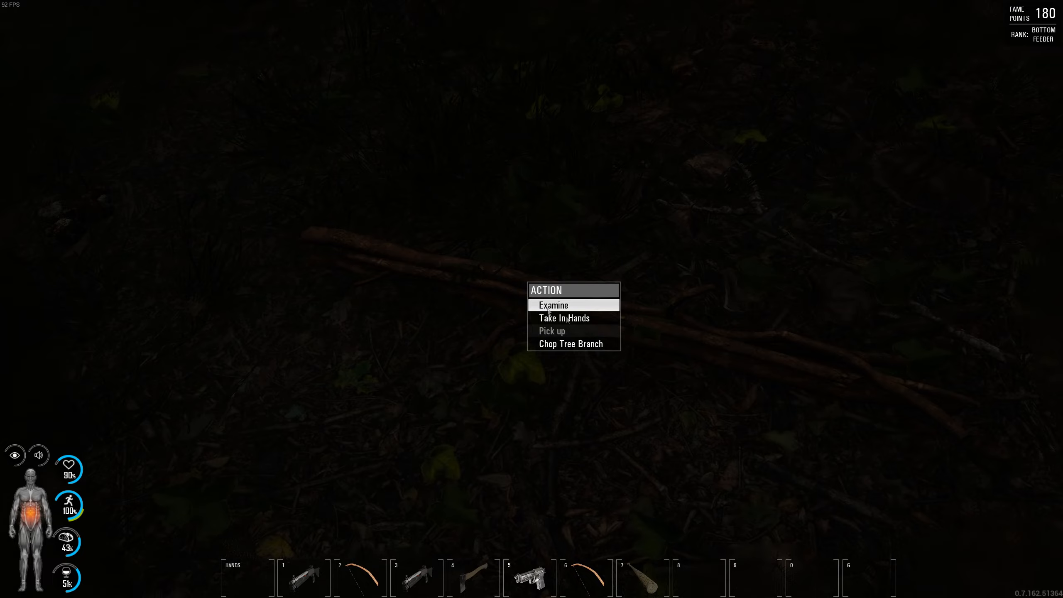
pyautogui.click(564, 318)
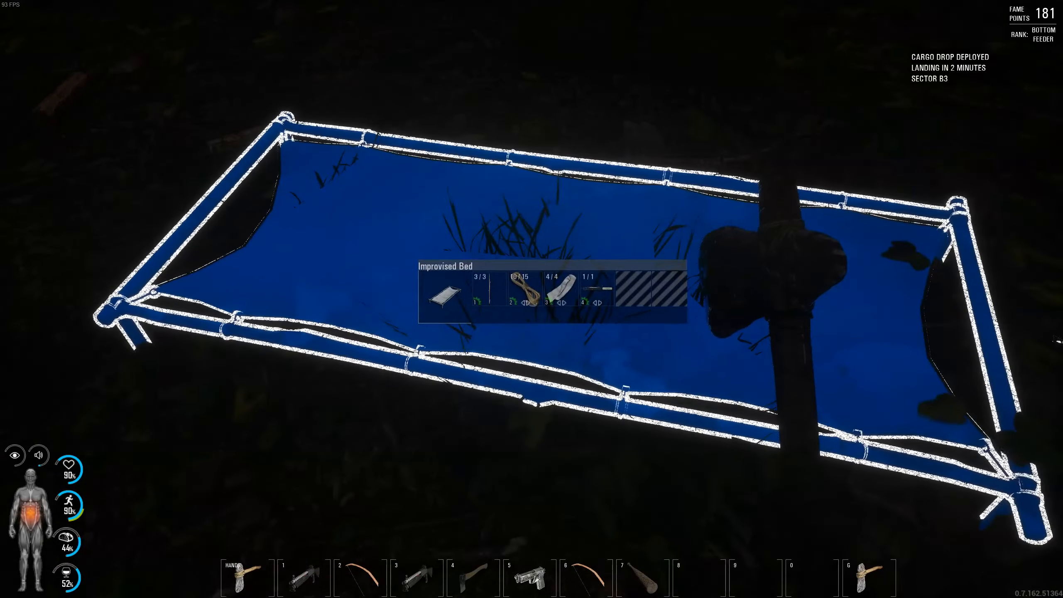
# Add wooden sticks from Vicinity to the Improvised Bed, bringing sticks to 10/15
pyautogui.press('tab')
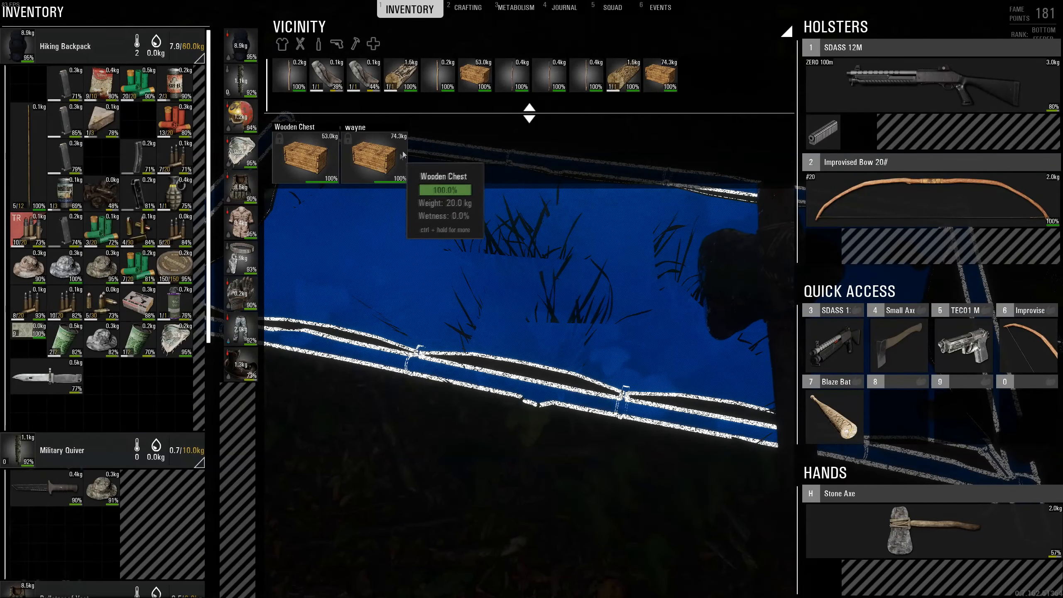
pyautogui.moveTo(354, 70)
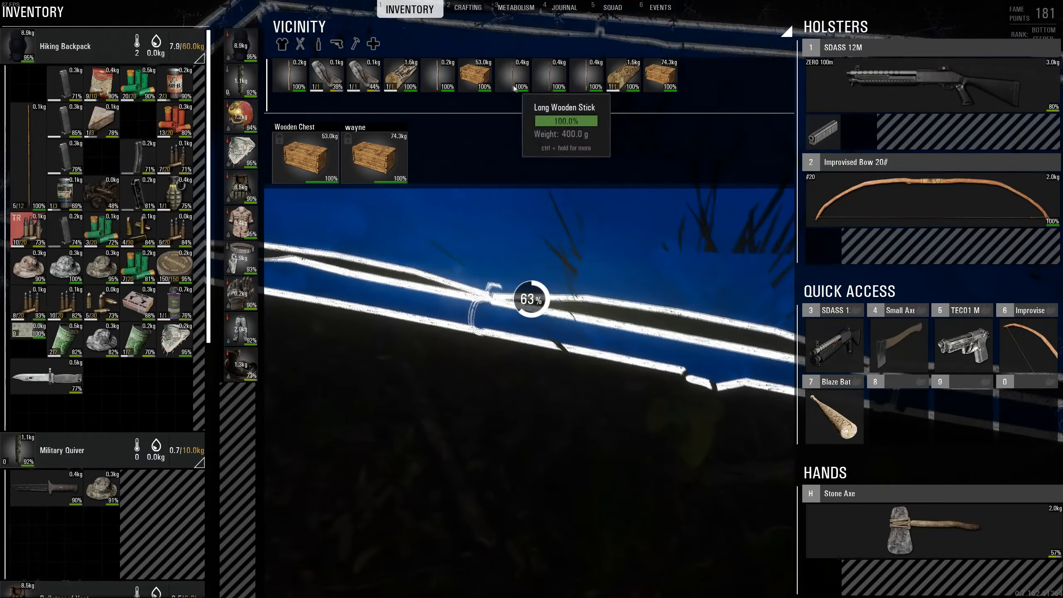
pyautogui.moveTo(444, 75)
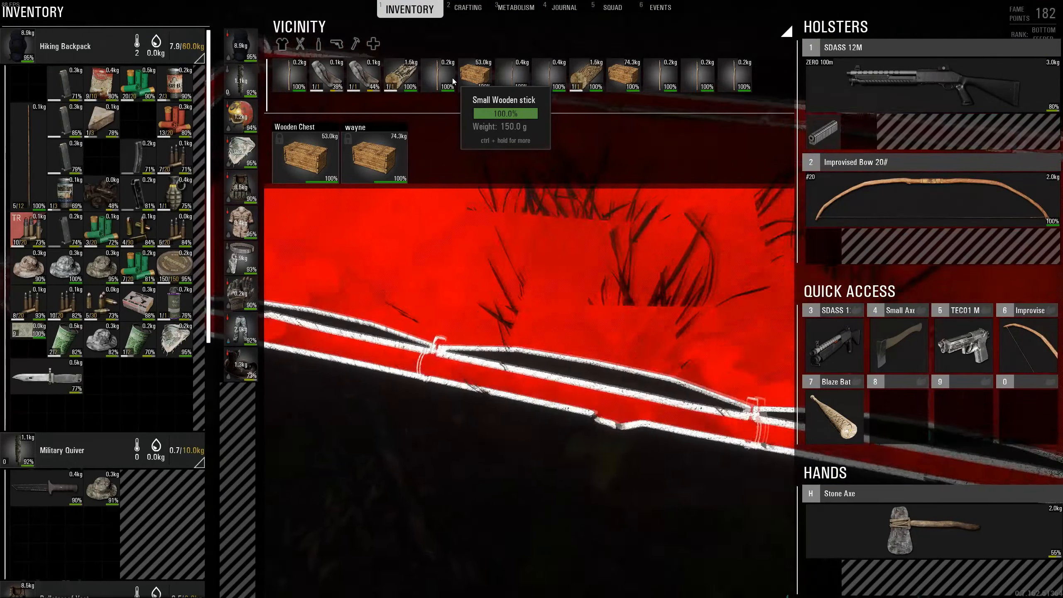
pyautogui.click(458, 8)
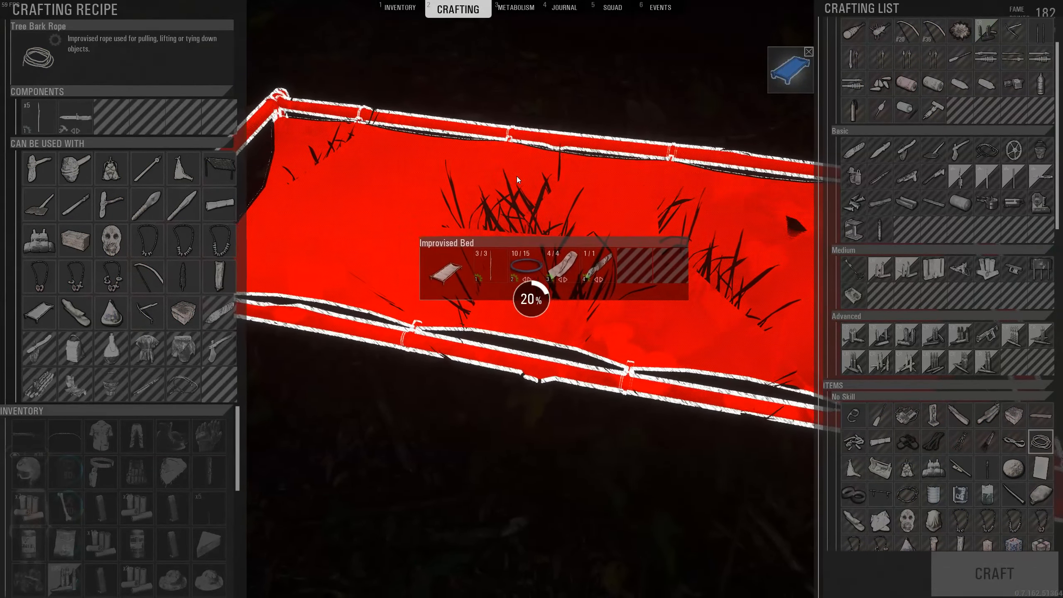
pyautogui.click(398, 7)
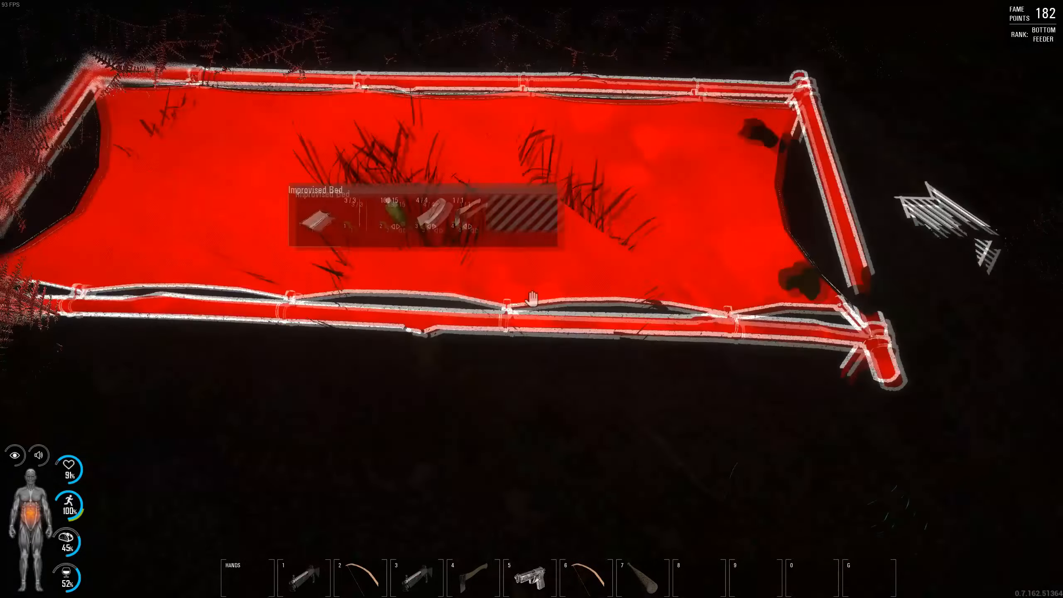
# Finish building the Improvised Bed so it offers a rest option, checking the map
pyautogui.press('tab')
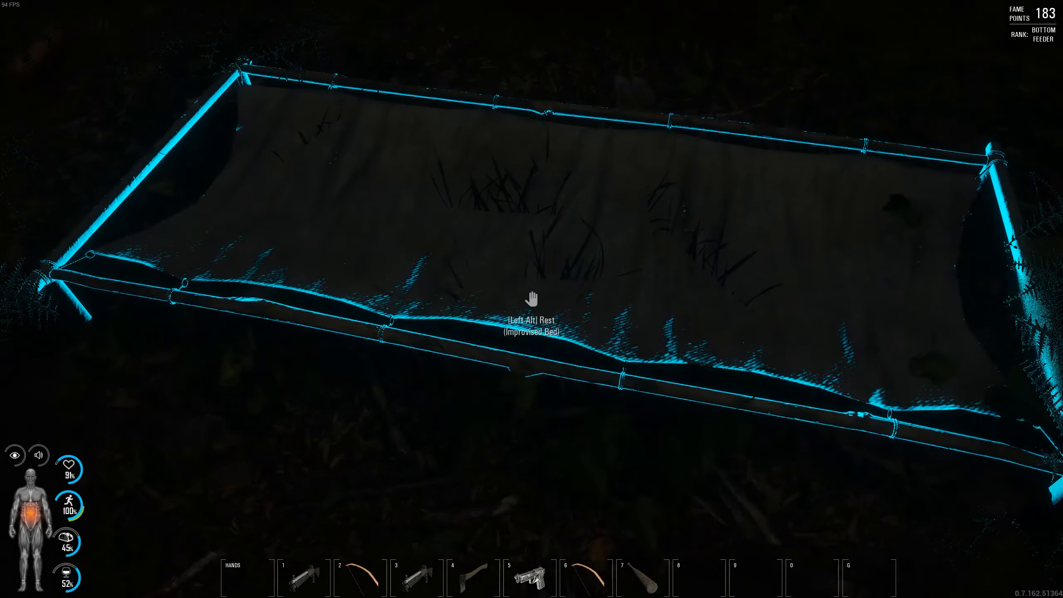
pyautogui.press('Tab')
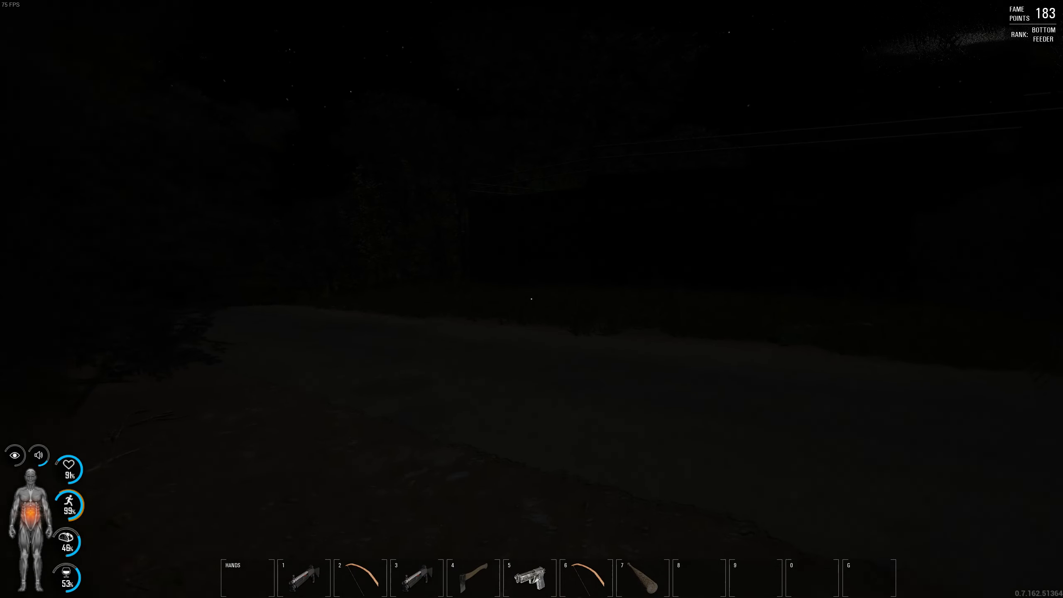
pyautogui.press('m')
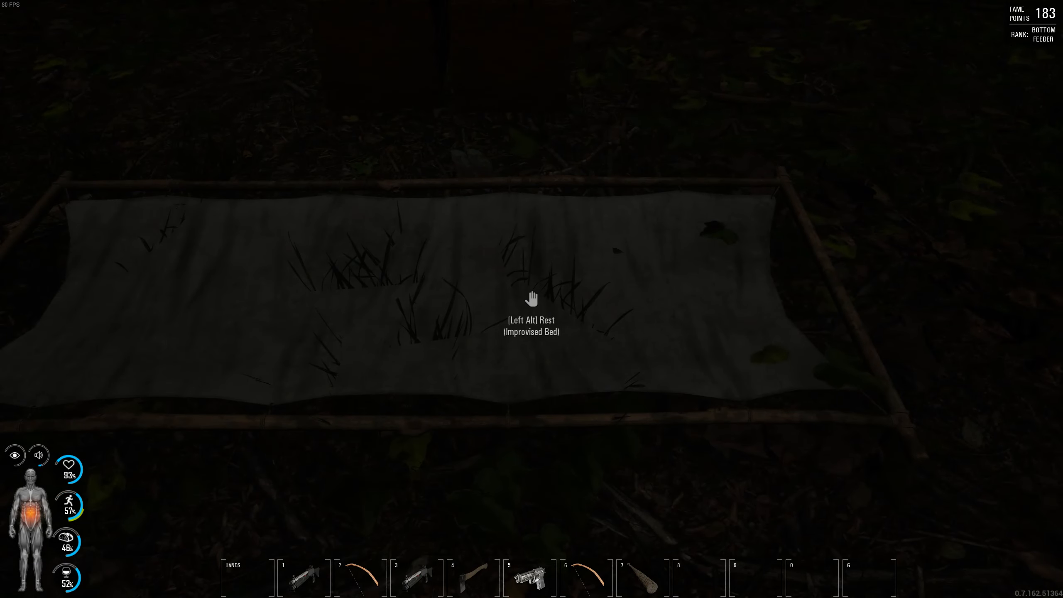
# Eat a food item from the backpack while standing by the wooden chests
pyautogui.press('Tab')
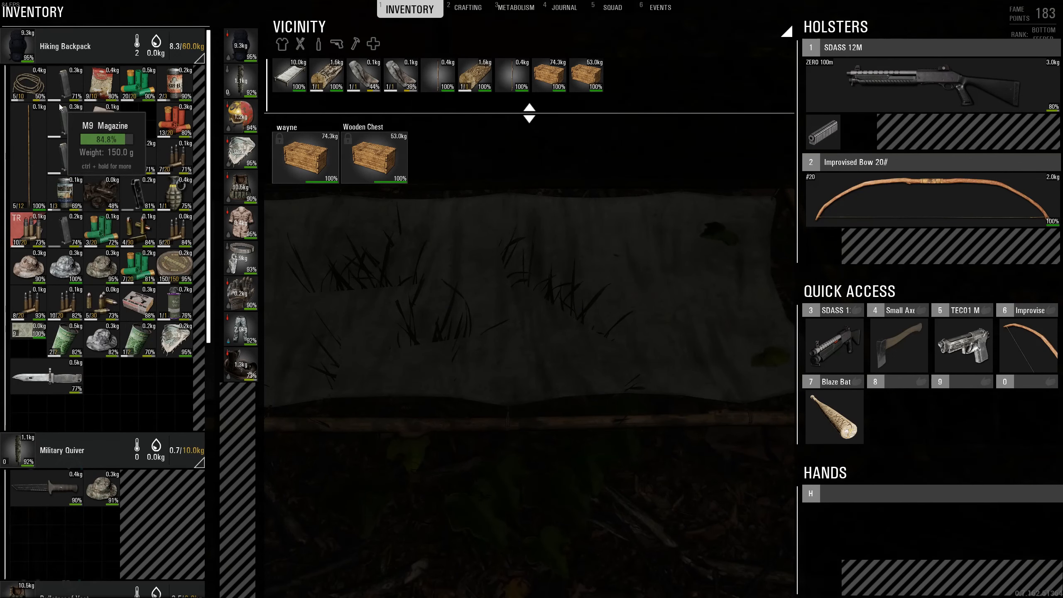
pyautogui.rightClick(103, 118)
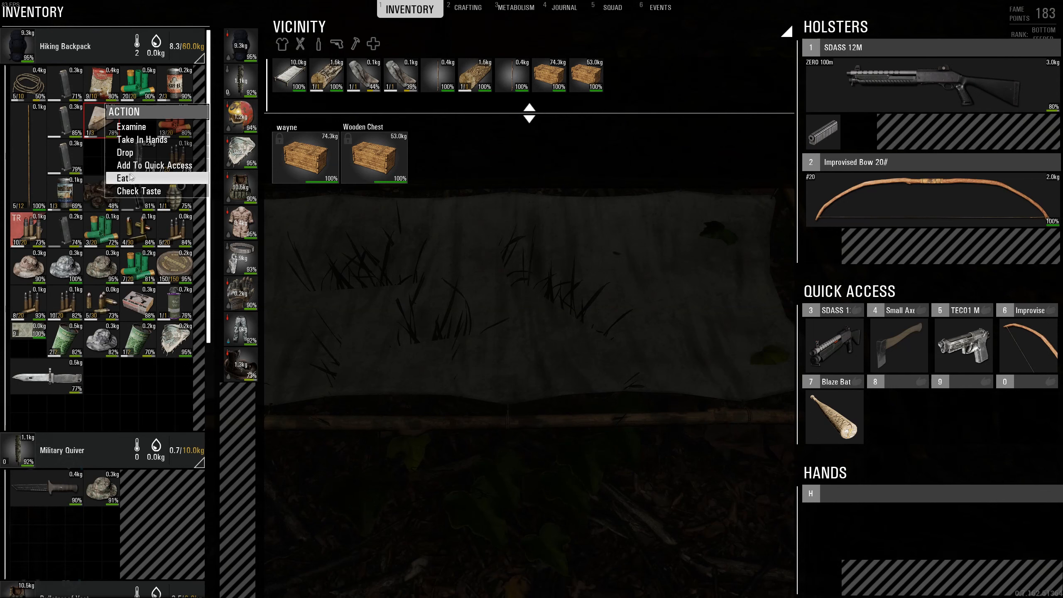
pyautogui.click(123, 178)
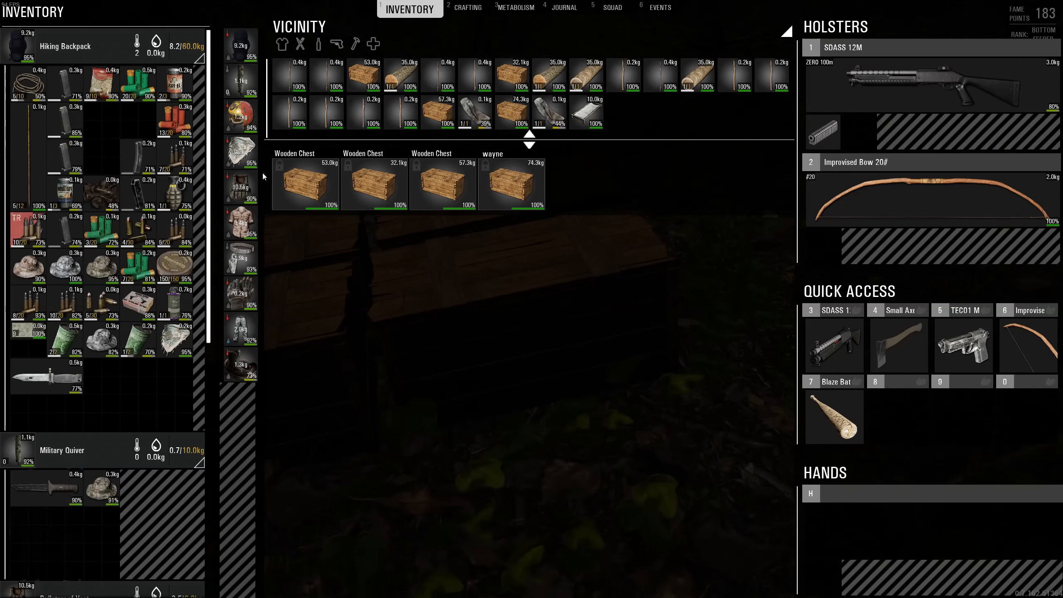
# Close the inventory to view the finished improvised bed beside the wooden chests
pyautogui.click(374, 183)
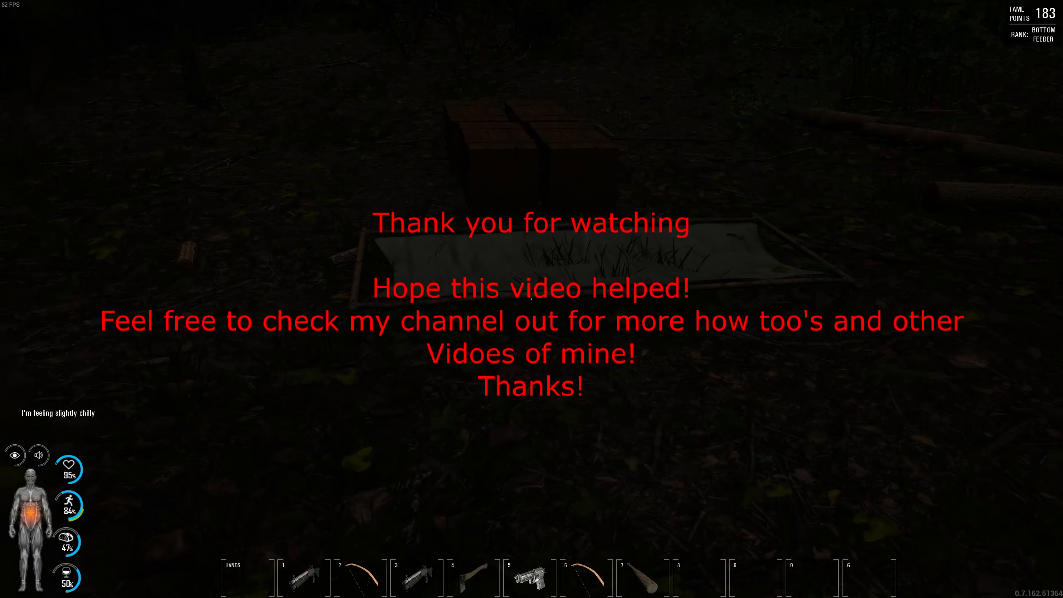
pyautogui.moveTo(531, 299)
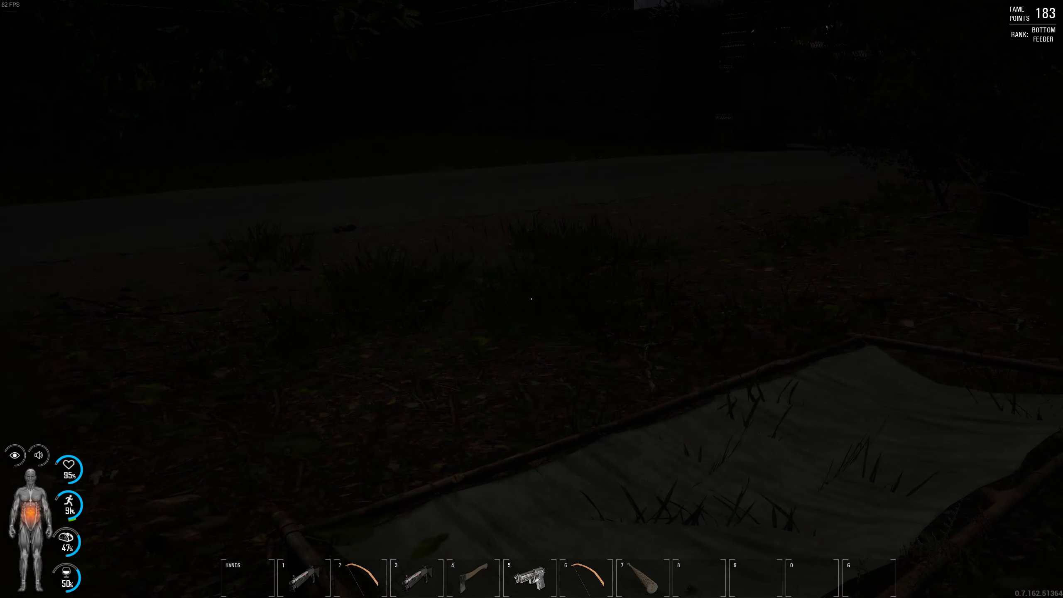
pyautogui.moveTo(532, 299)
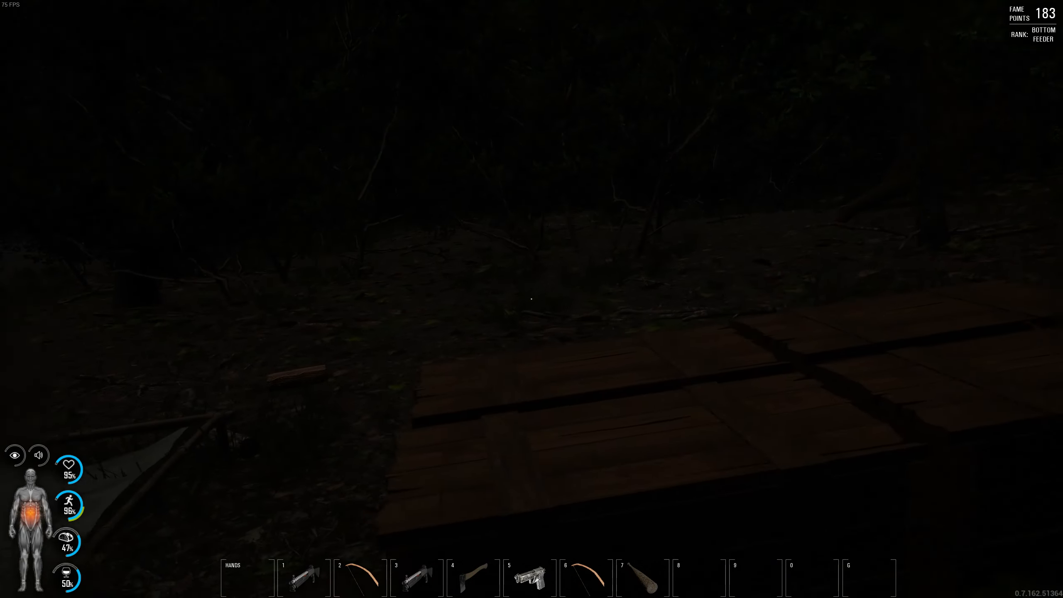
pyautogui.moveTo(532, 299)
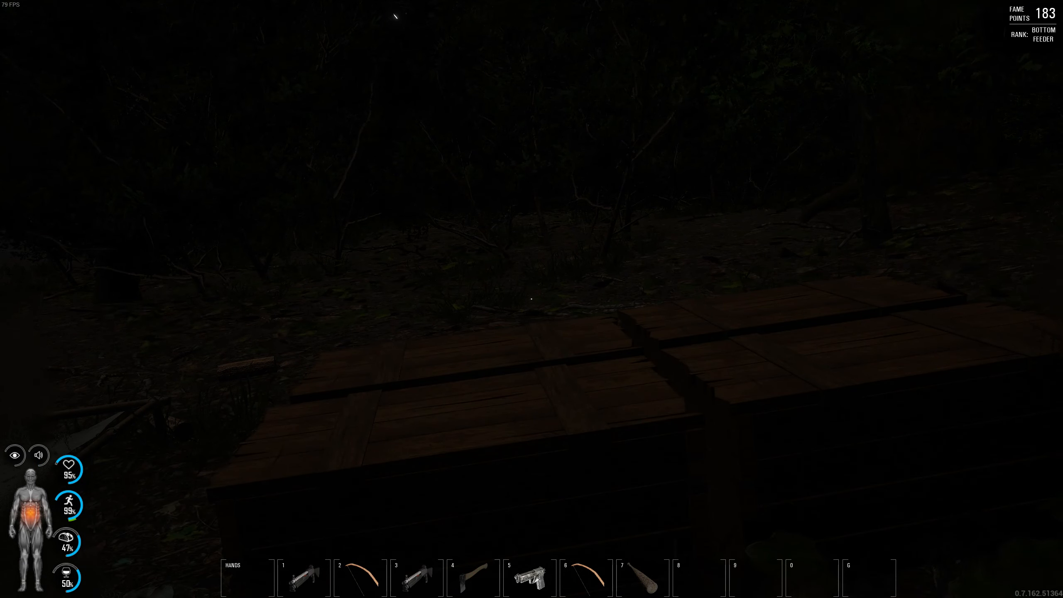